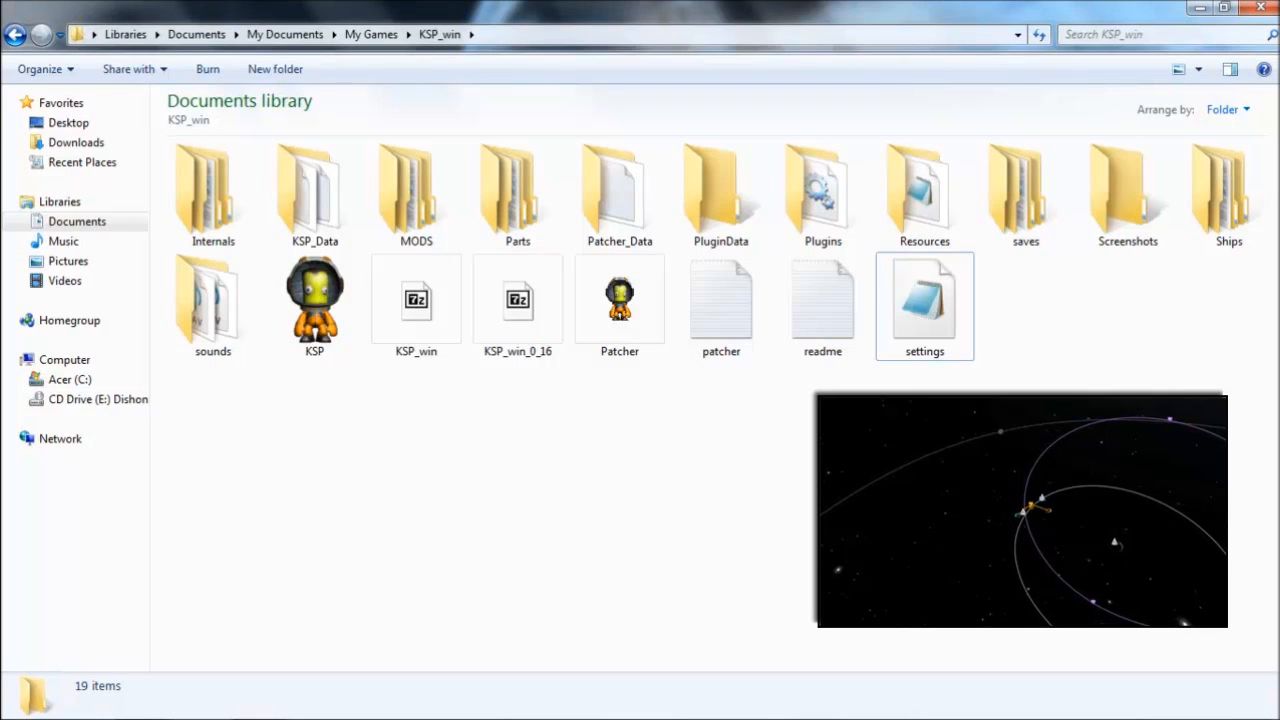
pyautogui.moveTo(924, 300)
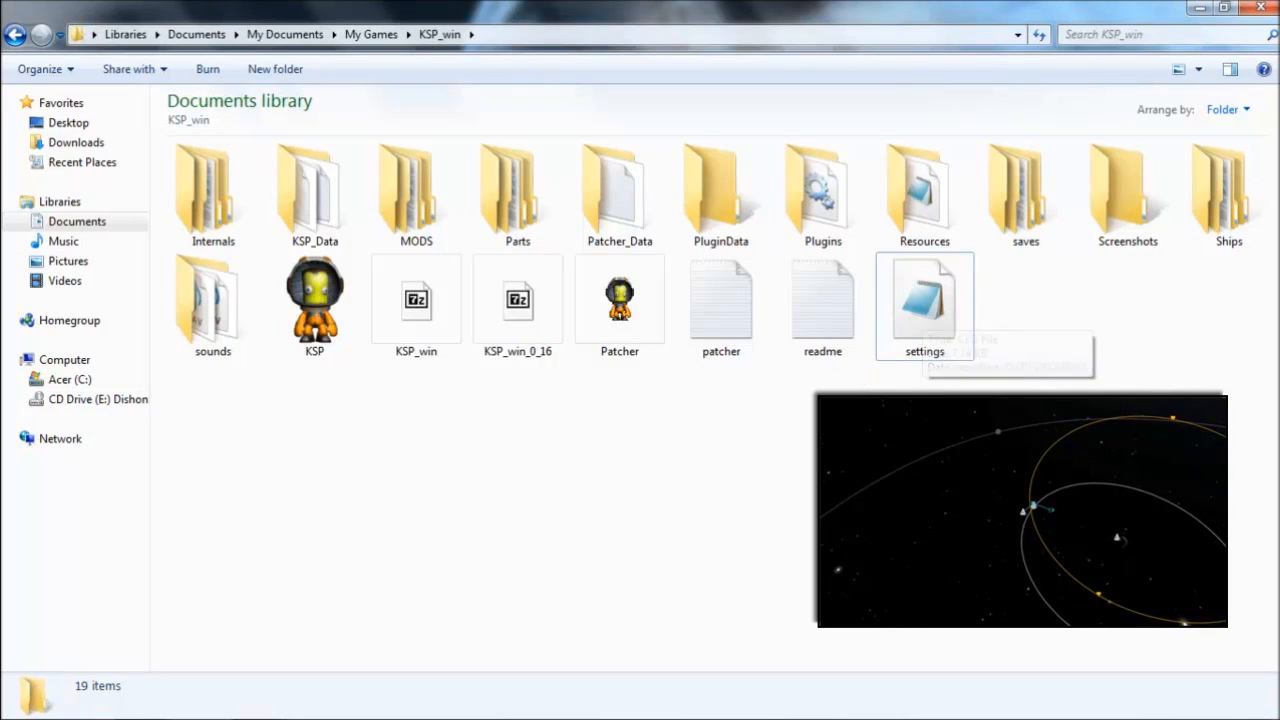
# Step: Open the KSP settings file from the KSP_win folder in Notepad
pyautogui.doubleClick(924, 300)
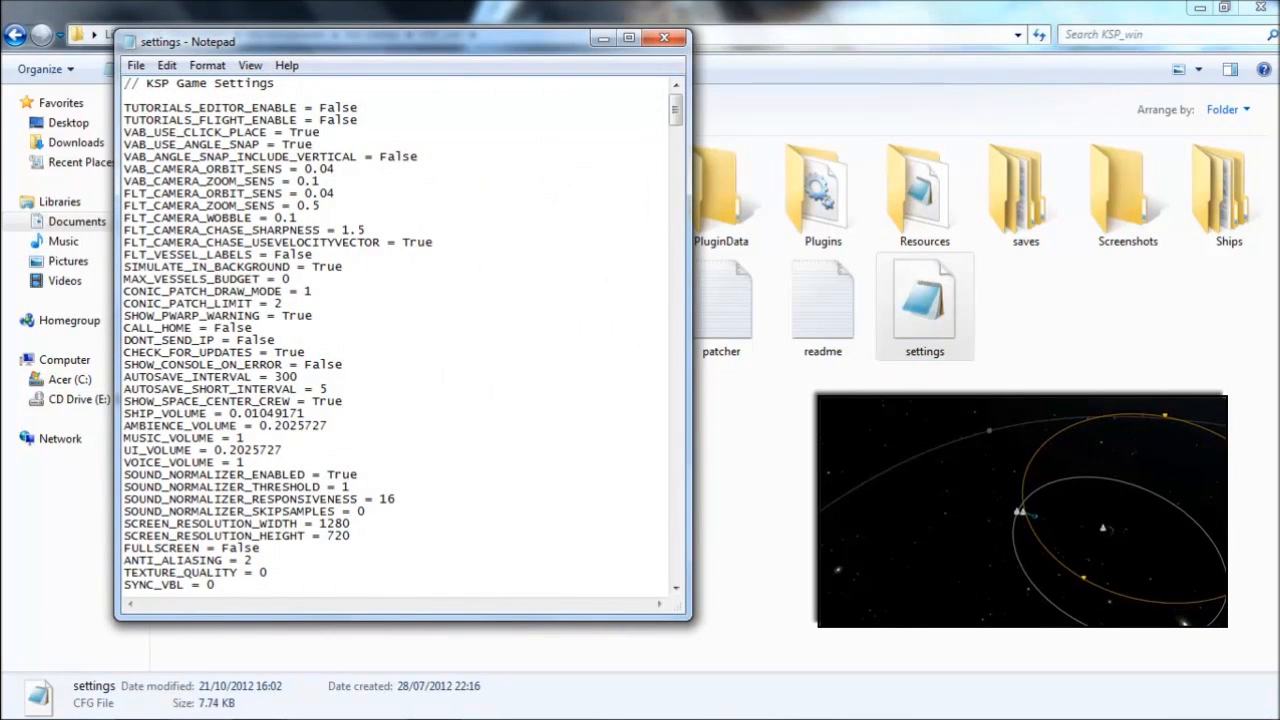
# Step: Replace the CONIC_PATCH_LIMIT value, trying 3 and 4 before leaving it at 5
pyautogui.doubleClick(170, 304)
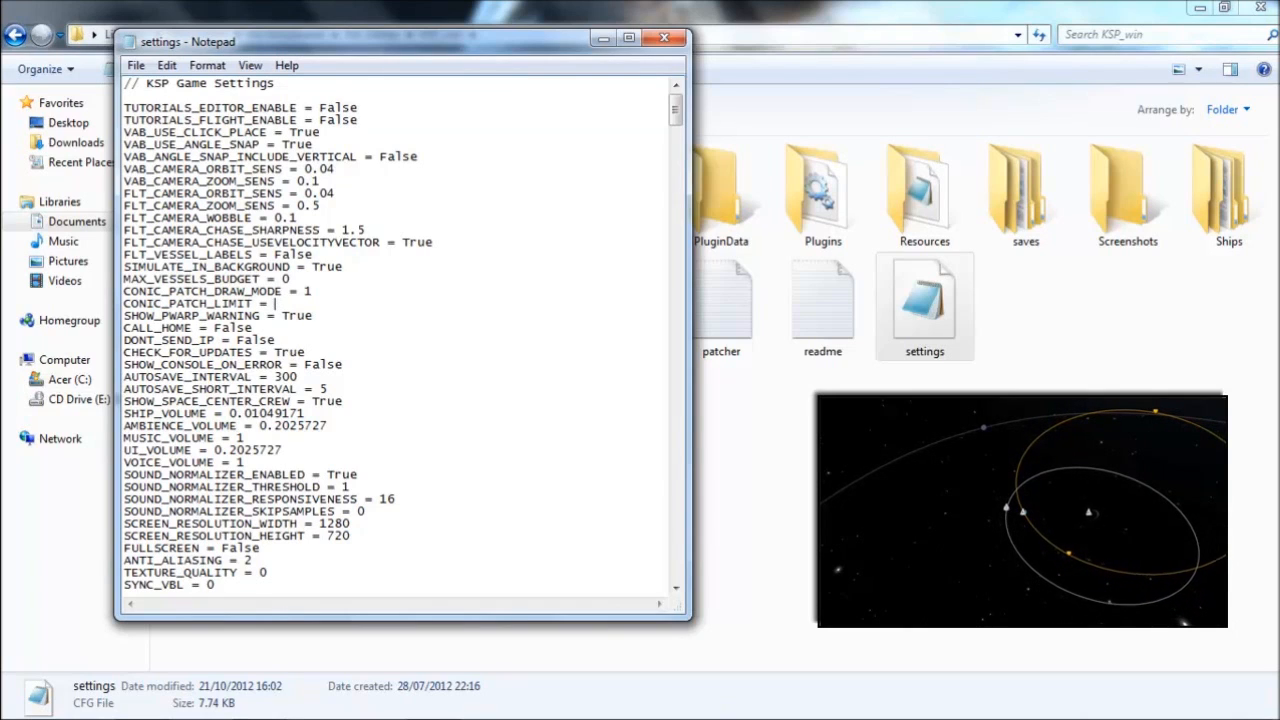
pyautogui.write('3')
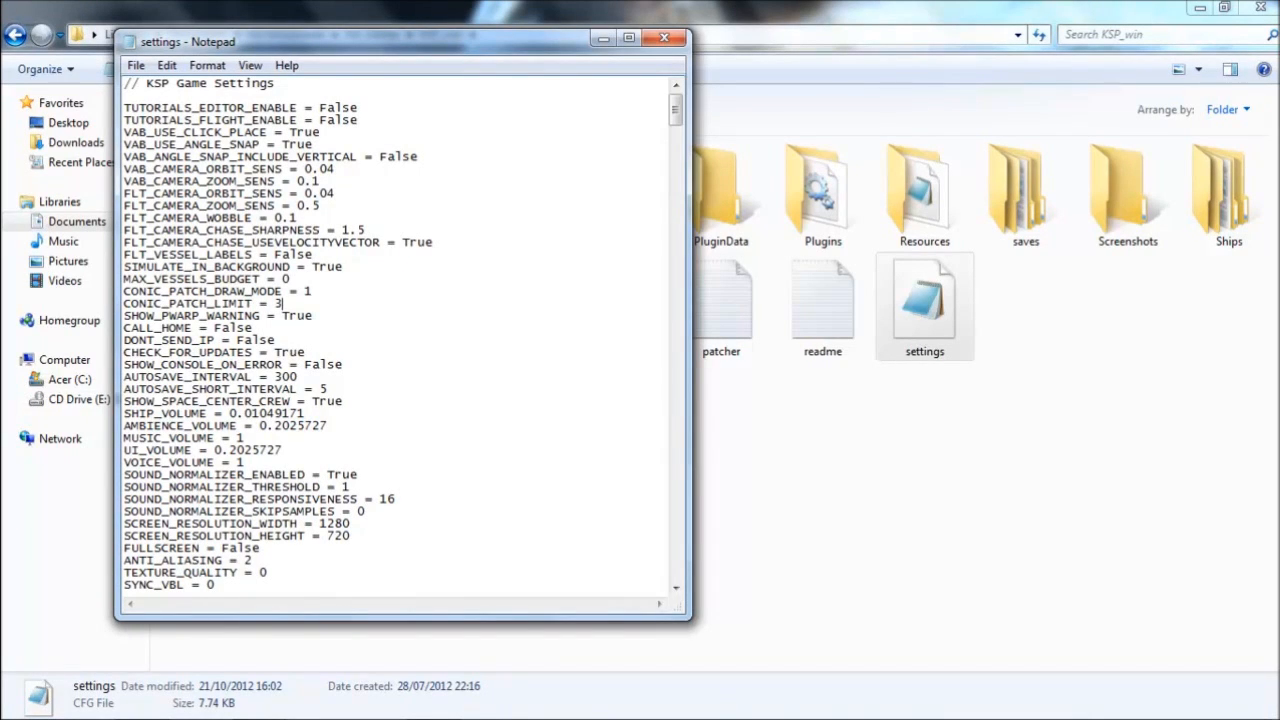
pyautogui.write('4')
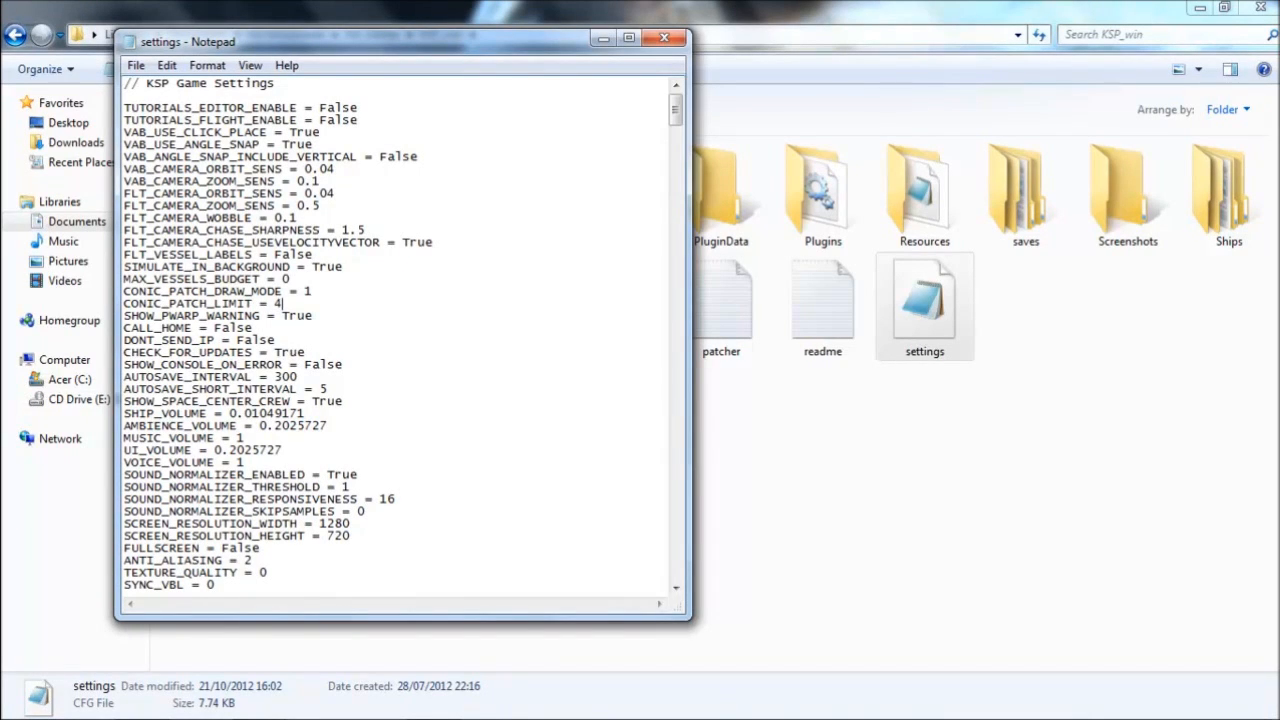
pyautogui.write('5')
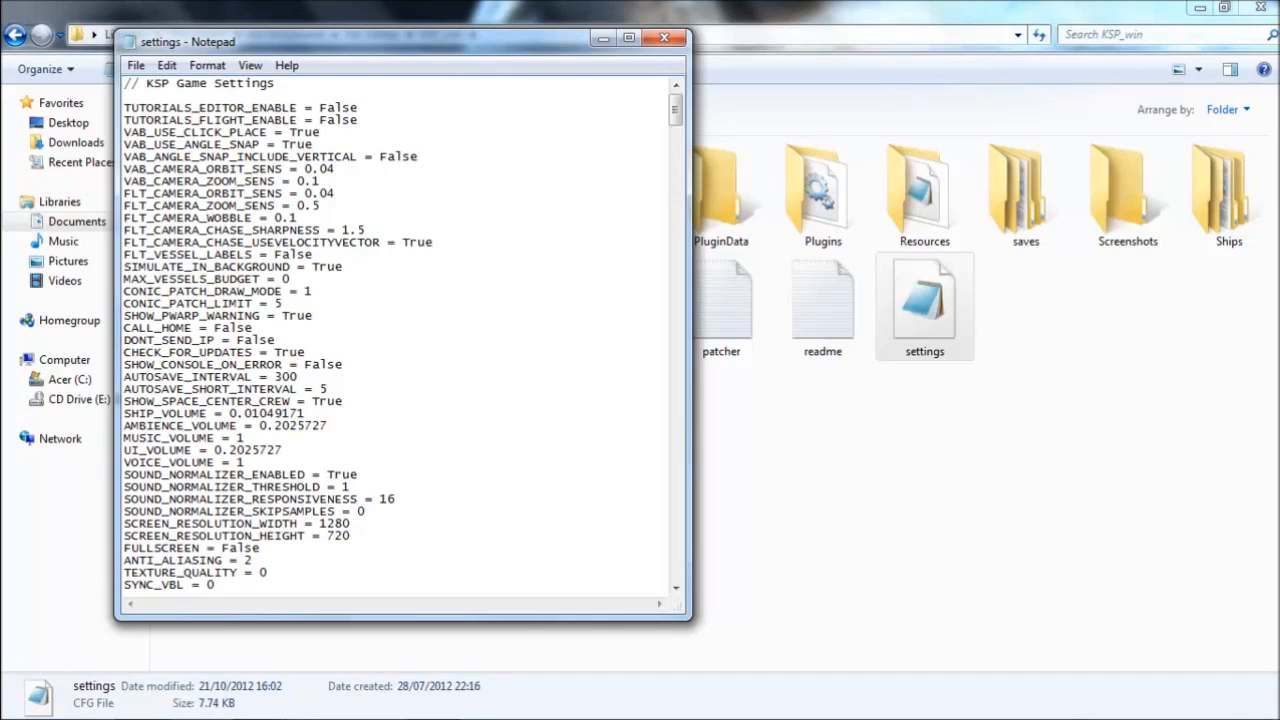
pyautogui.click(284, 304)
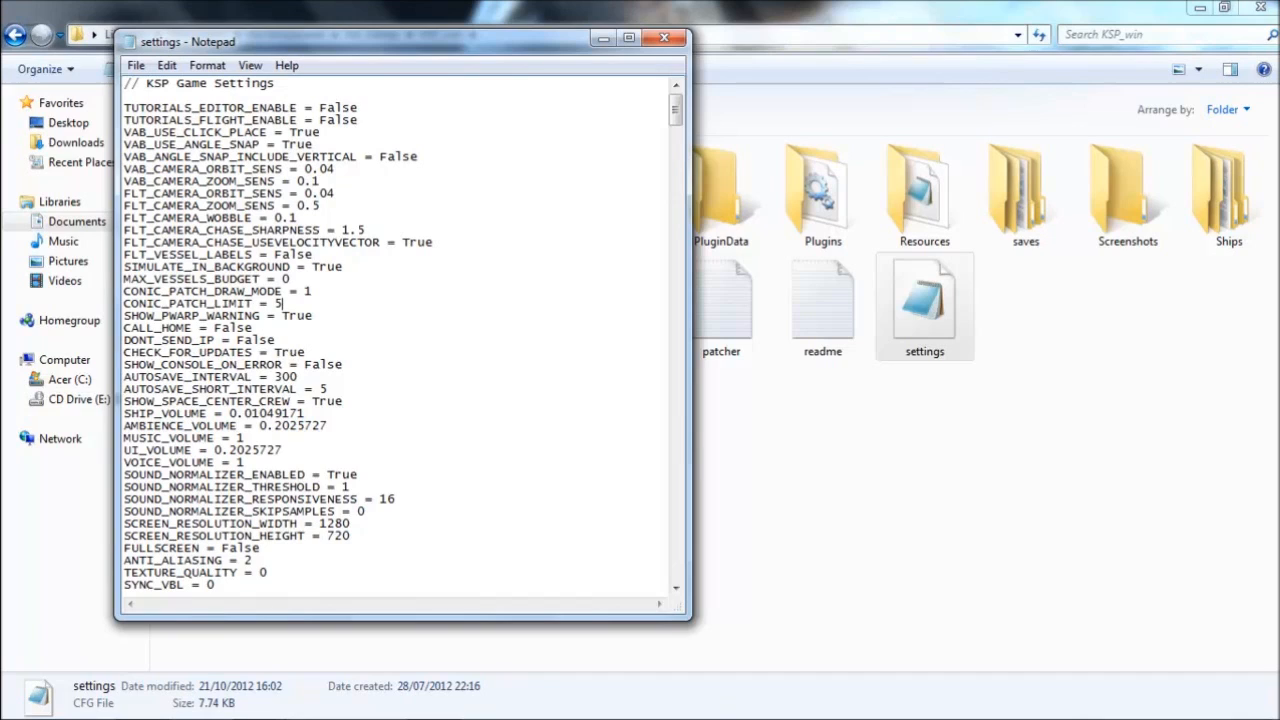
# Step: Set CONIC_PATCH_LIMIT back to 3
pyautogui.write('3')
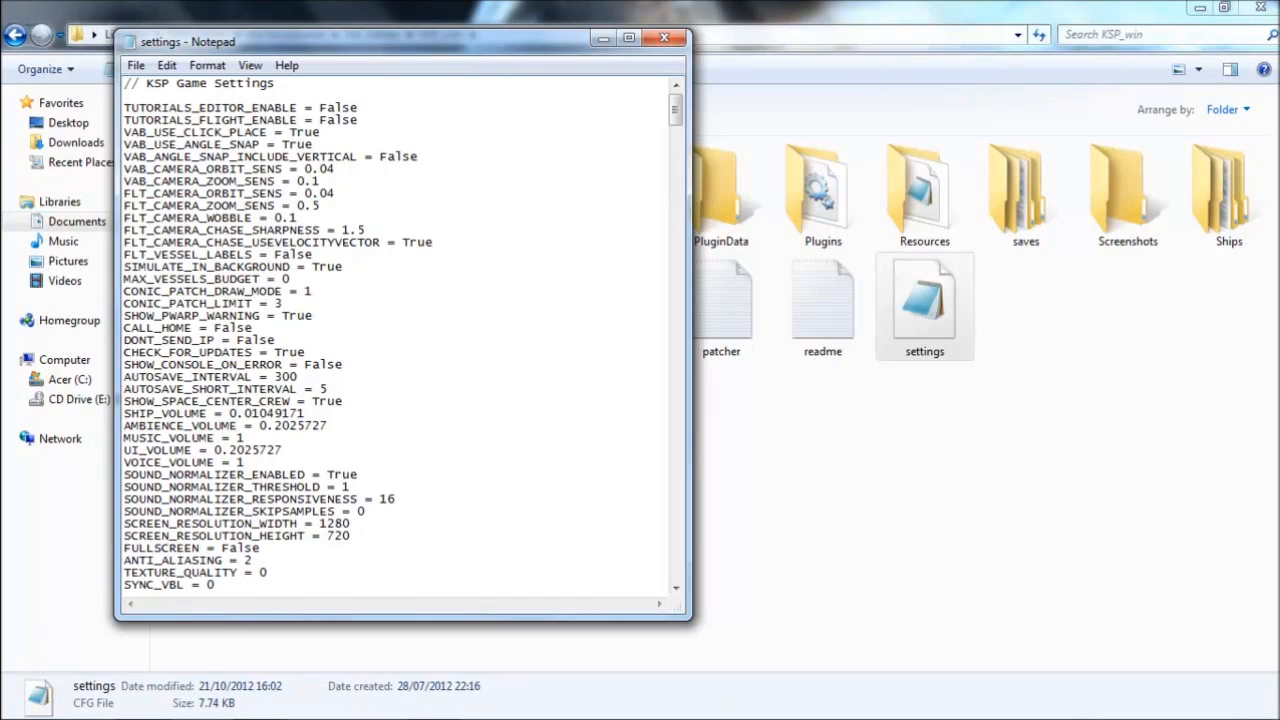
pyautogui.click(310, 290)
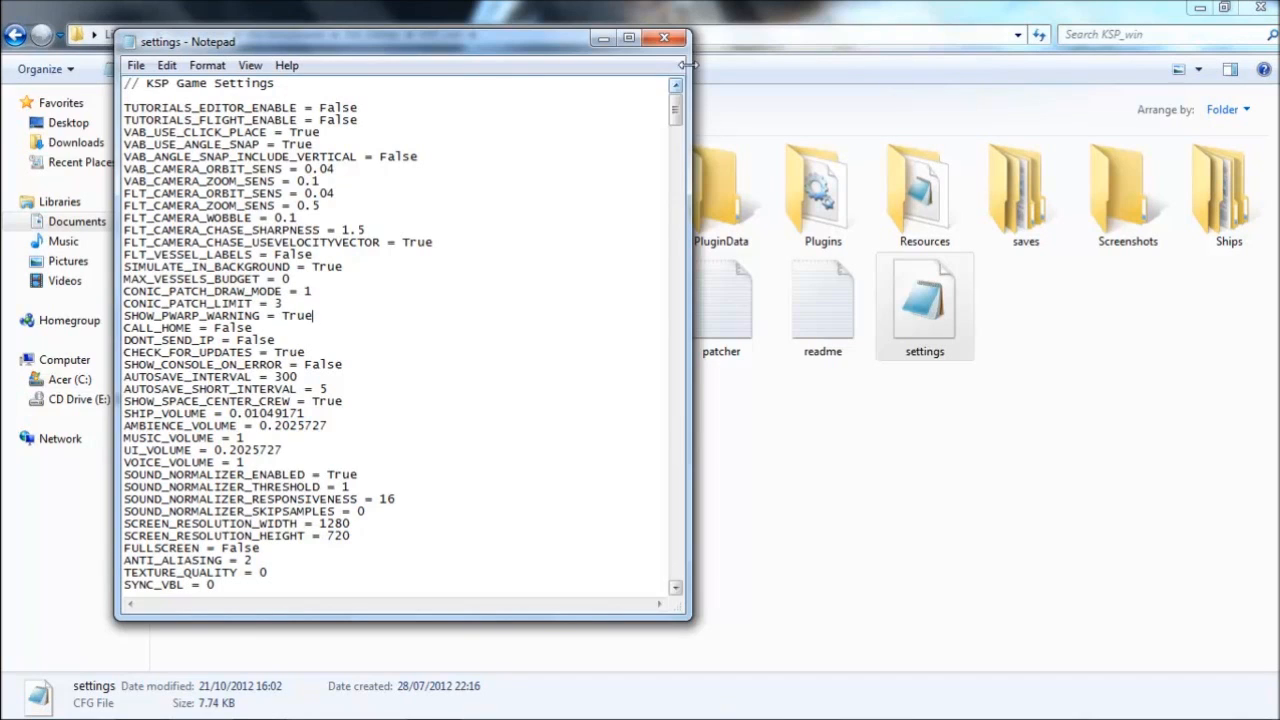
# Step: Close Notepad and save the changes to settings.cfg
pyautogui.click(664, 38)
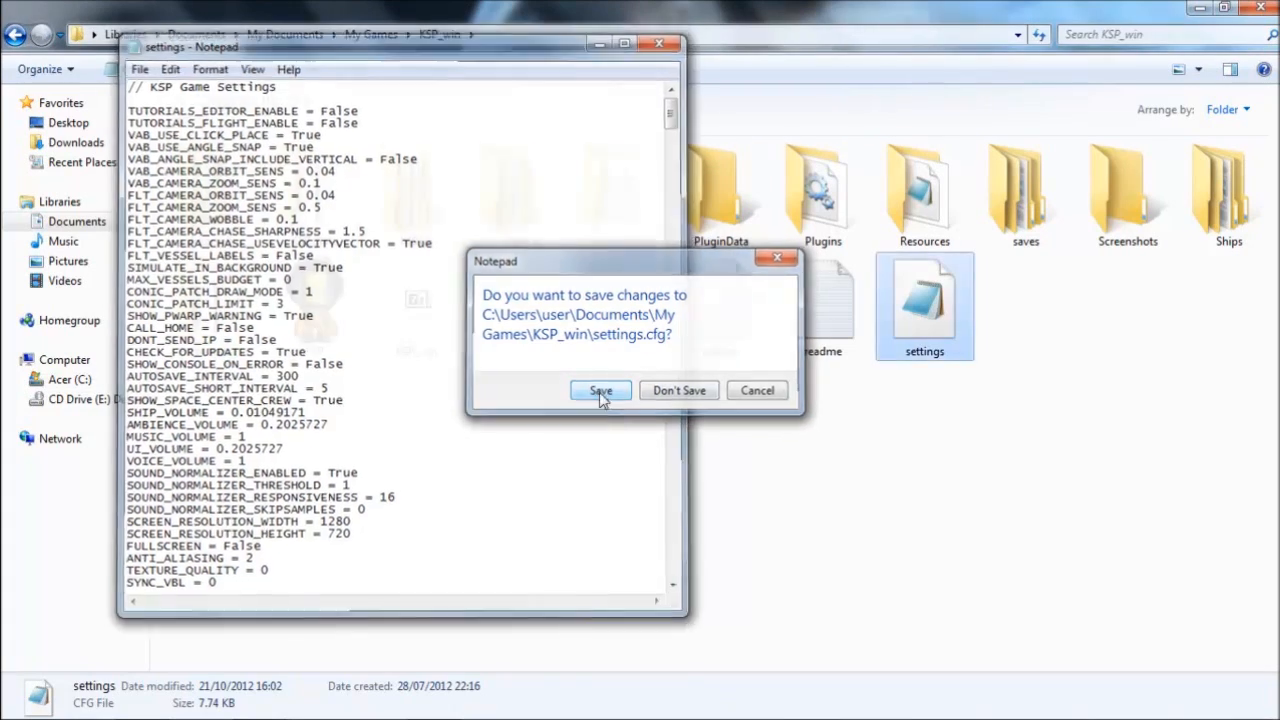
pyautogui.click(600, 390)
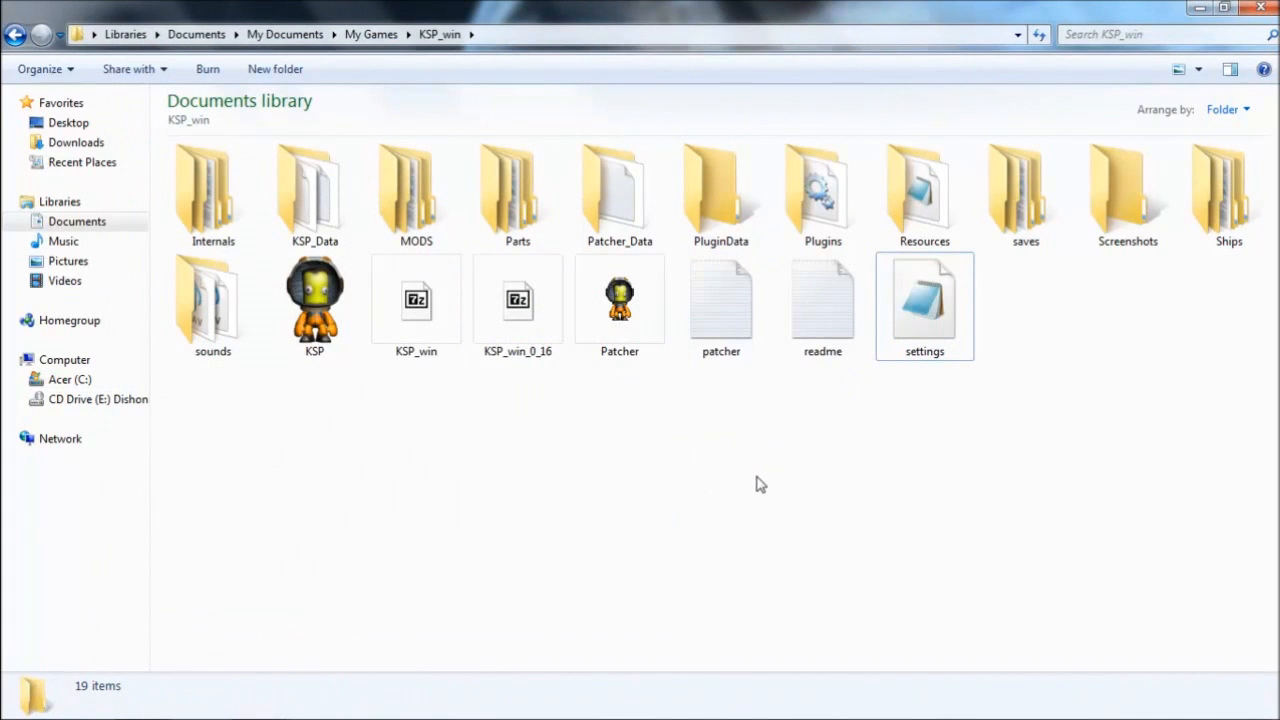
pyautogui.moveTo(218, 388)
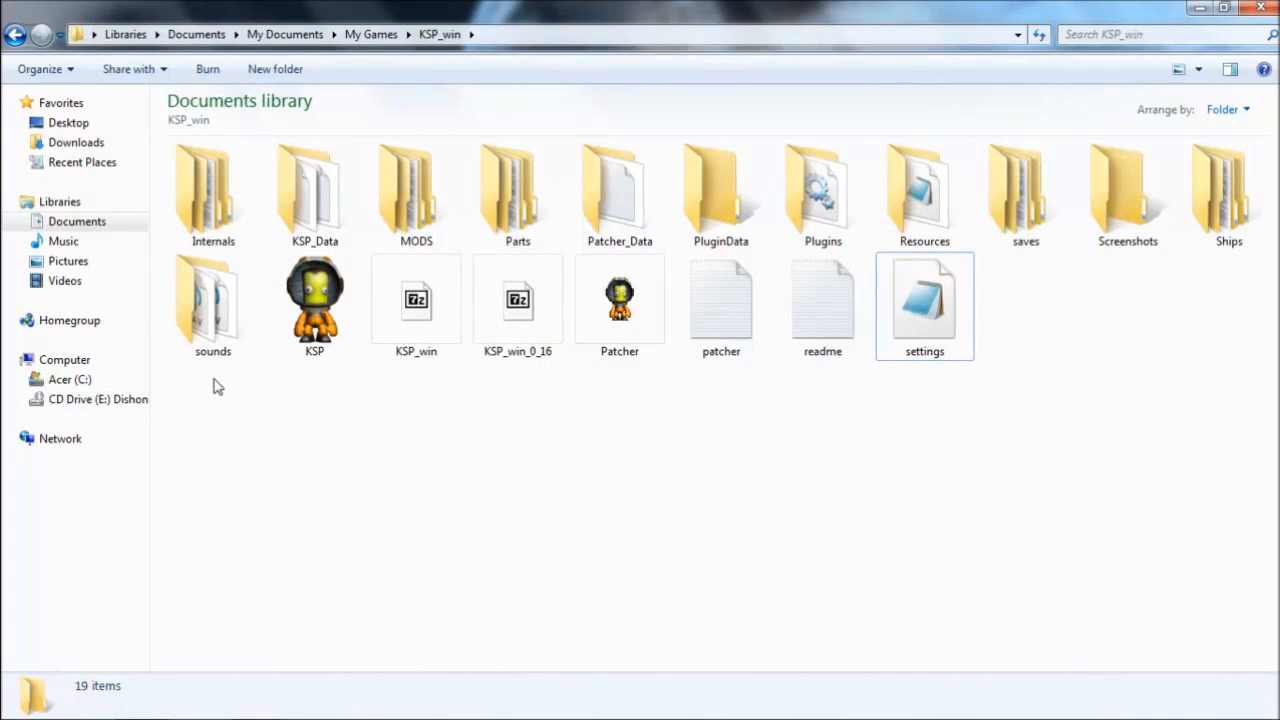
pyautogui.moveTo(240, 436)
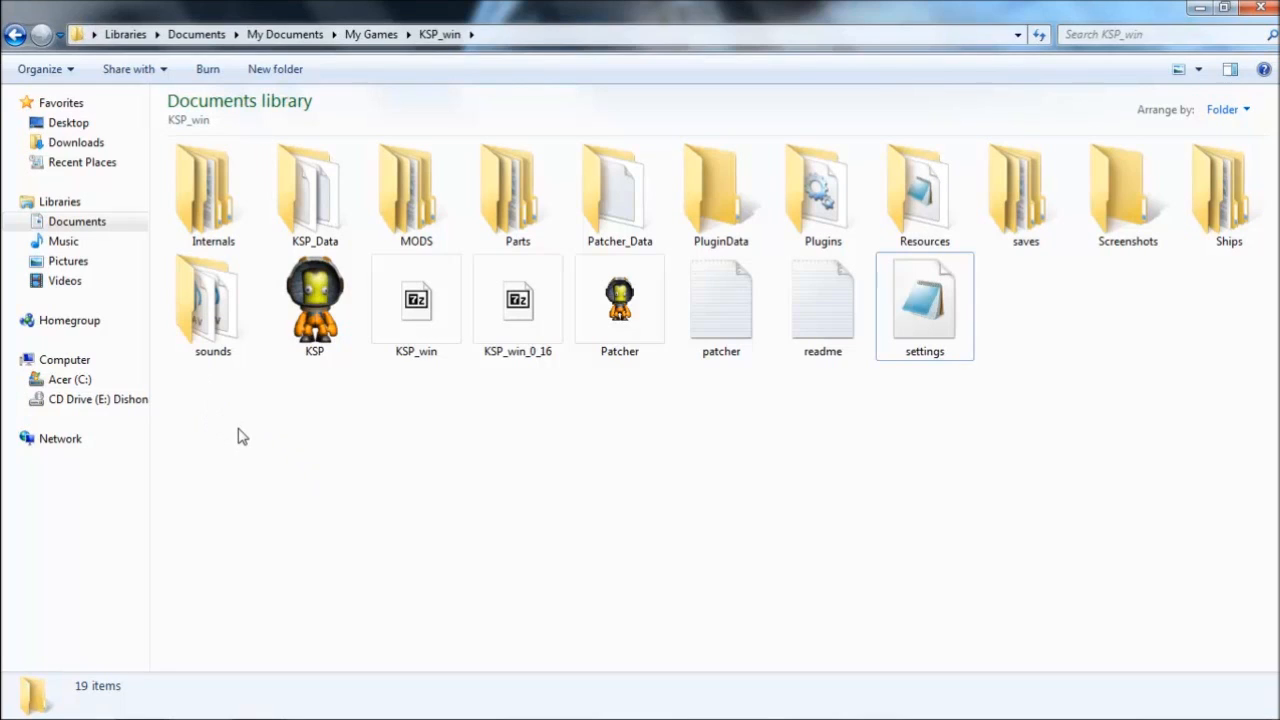
pyautogui.moveTo(296, 448)
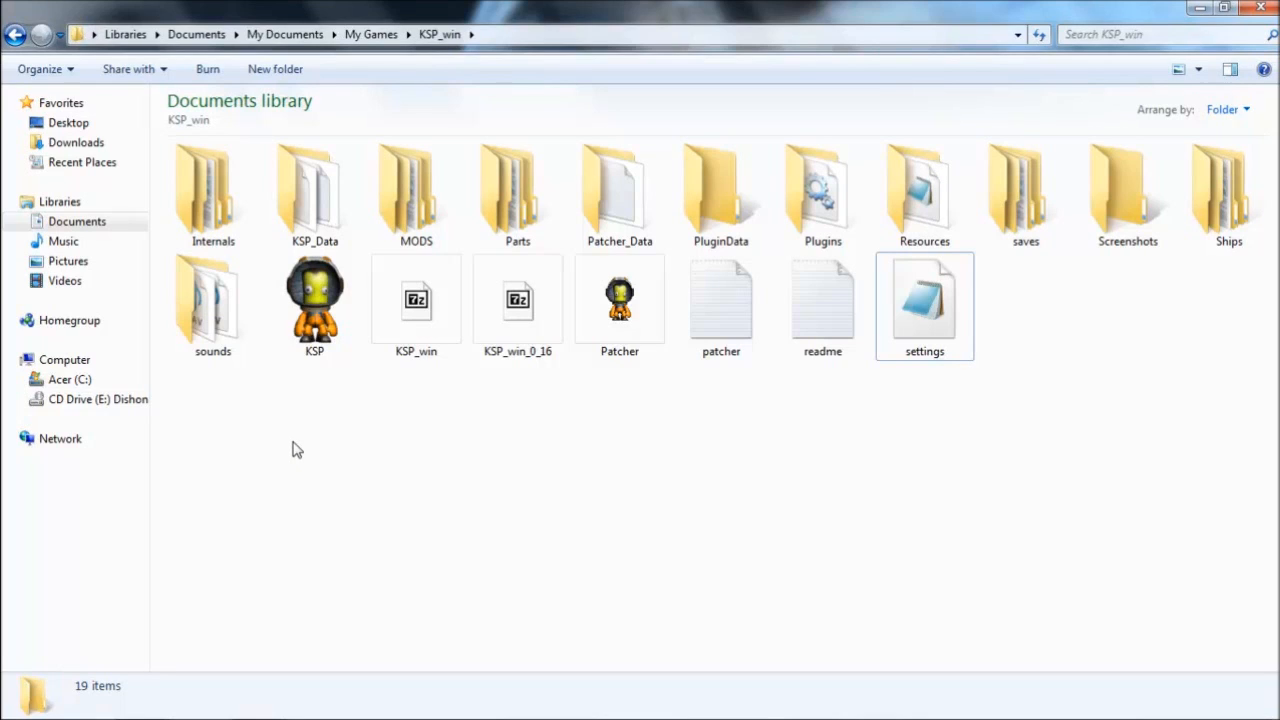
pyautogui.moveTo(362, 484)
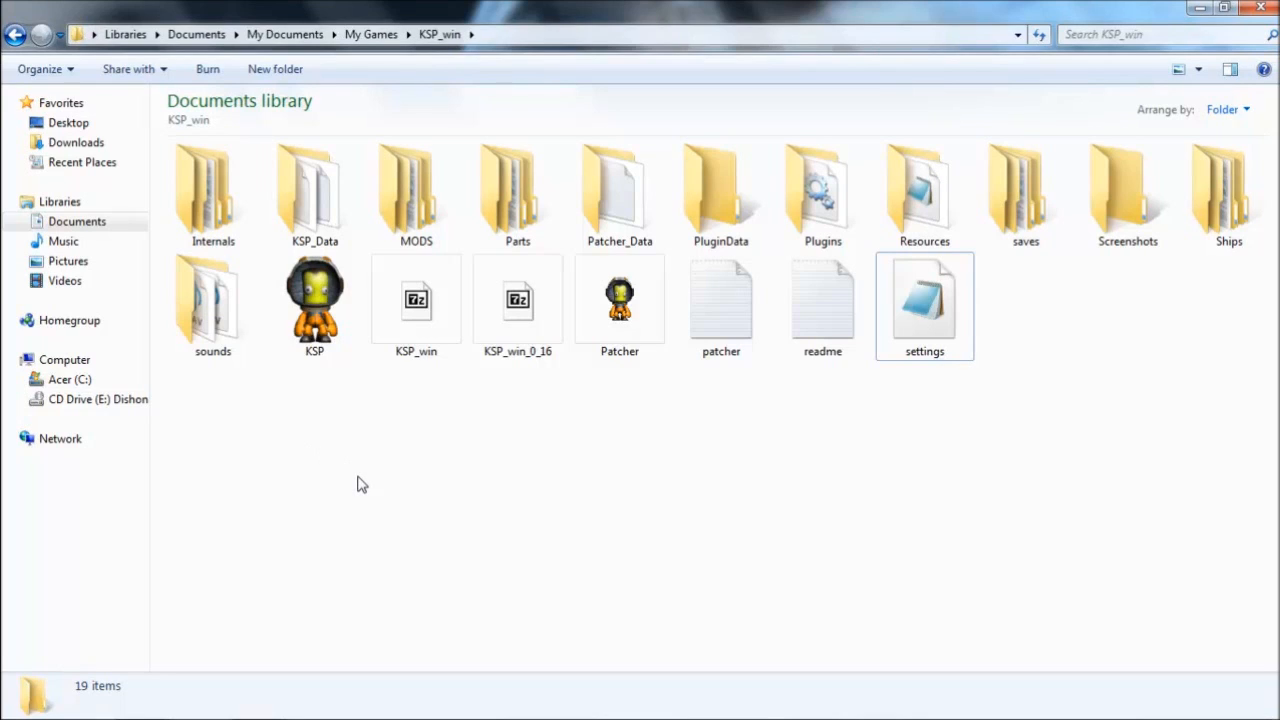